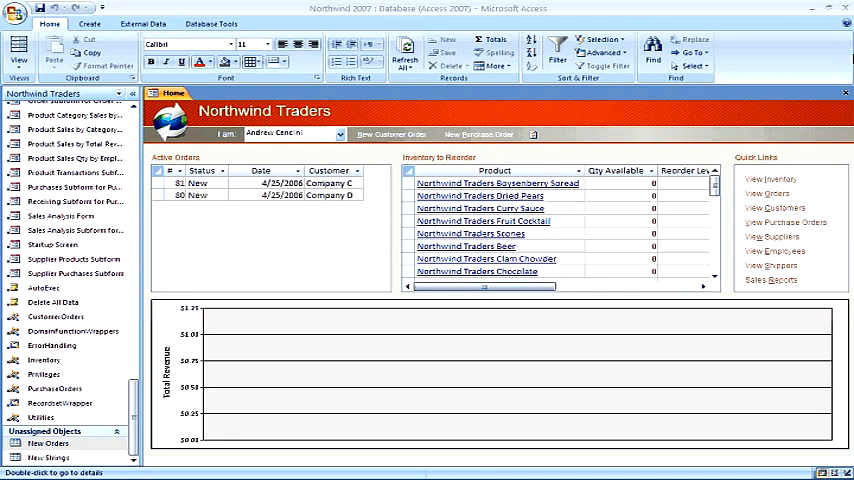
mouse_move(178, 290)
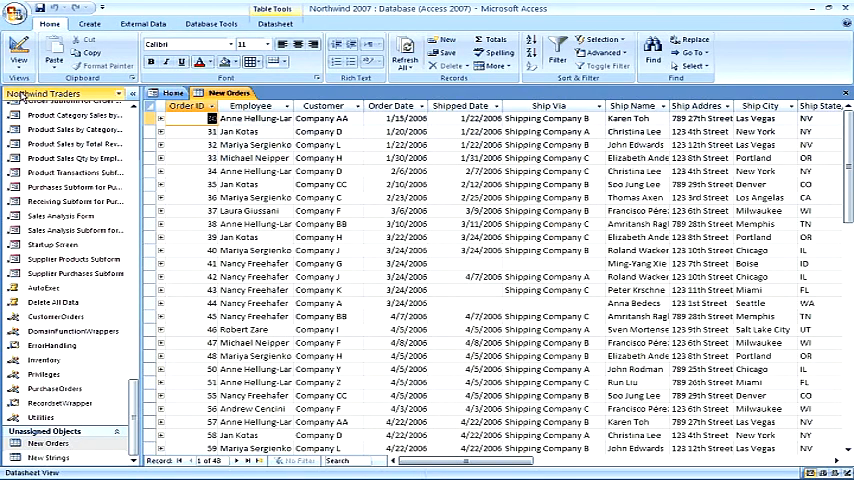
Step: Switch the New Orders table from Datasheet View to Design View
click(18, 50)
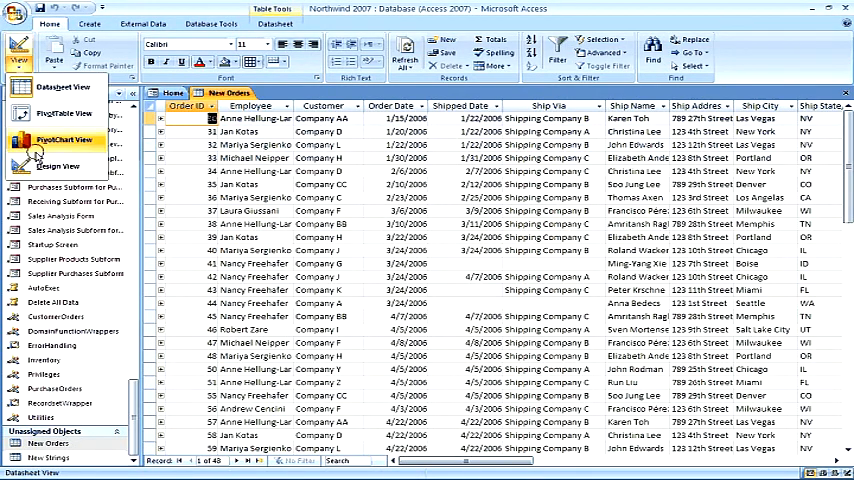
click(57, 166)
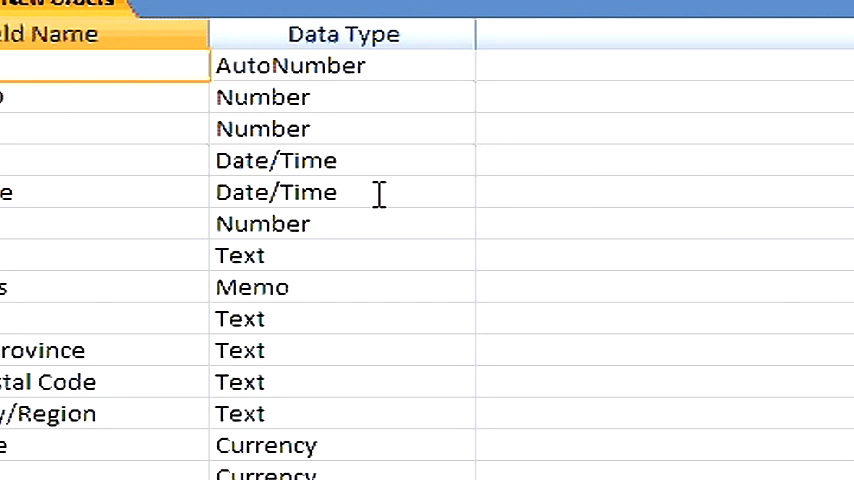
Step: Select the Order Date field to show its Short Date format properties
click(290, 160)
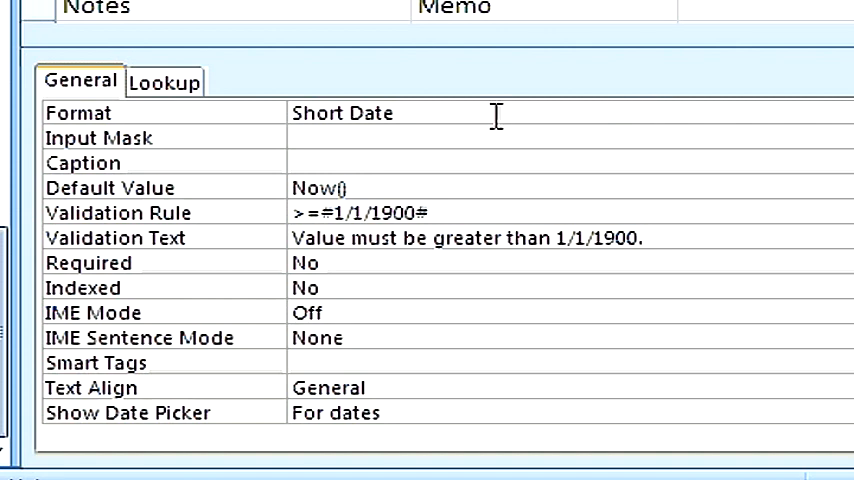
mouse_move(588, 116)
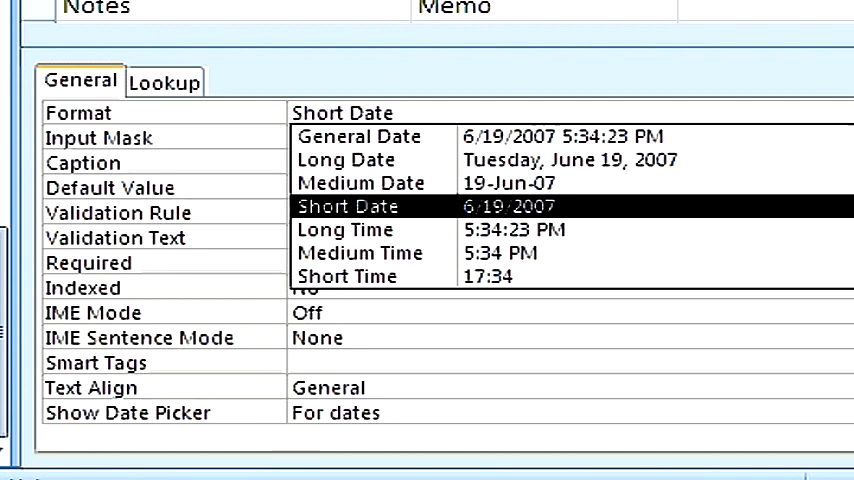
Step: Format Order Date as Medium Date, then reopen New Orders to see dates like 15-Jan-06
click(395, 113)
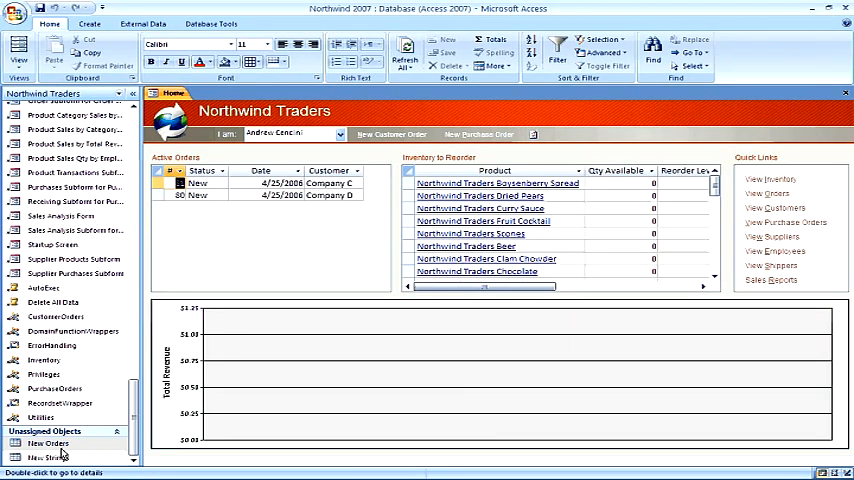
double_click(47, 443)
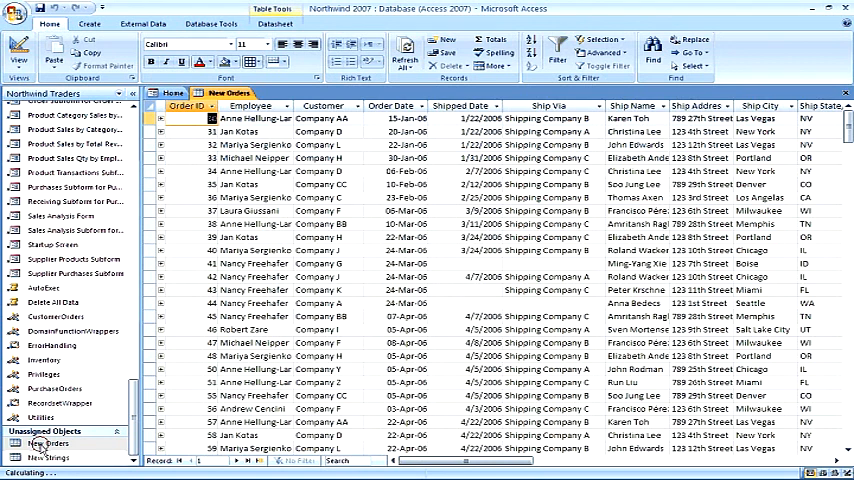